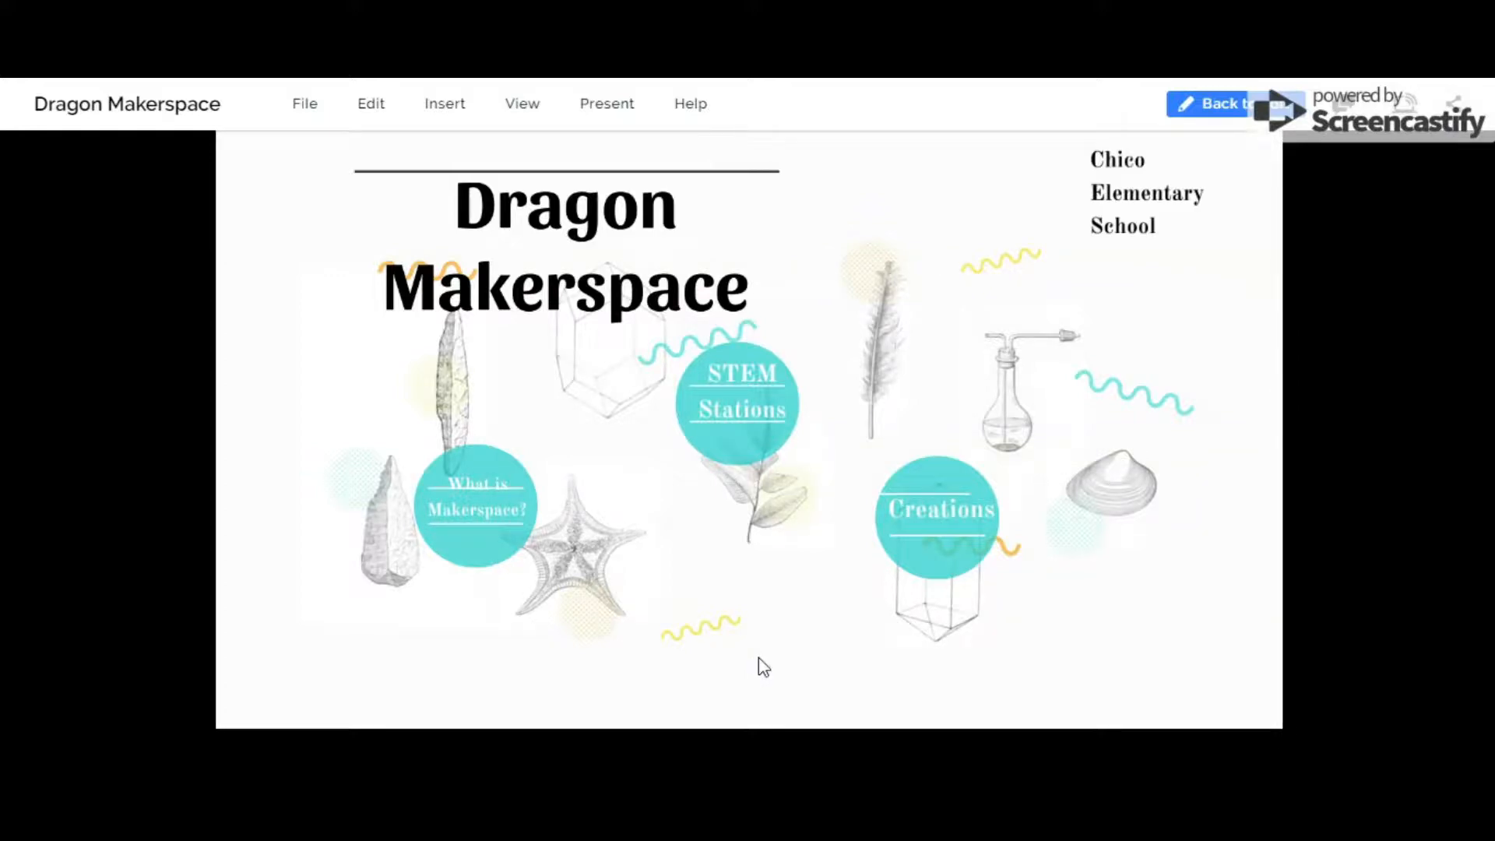
Step: Zoom into the What is Makerspace? topic to show its slide with the embedded video
click(473, 518)
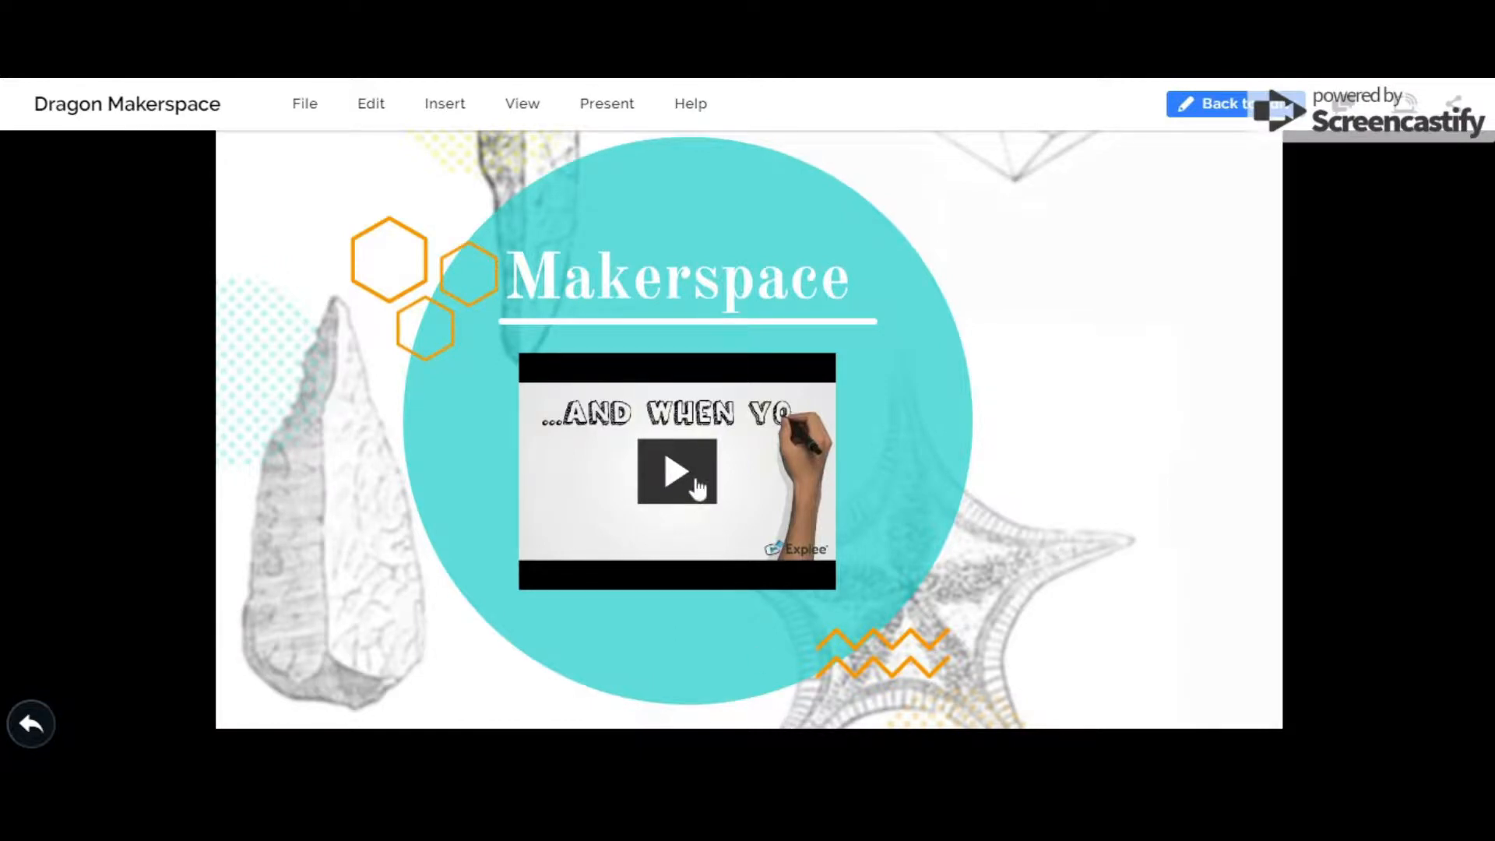
Step: Play the embedded Makerspace video from the topic slide
click(679, 490)
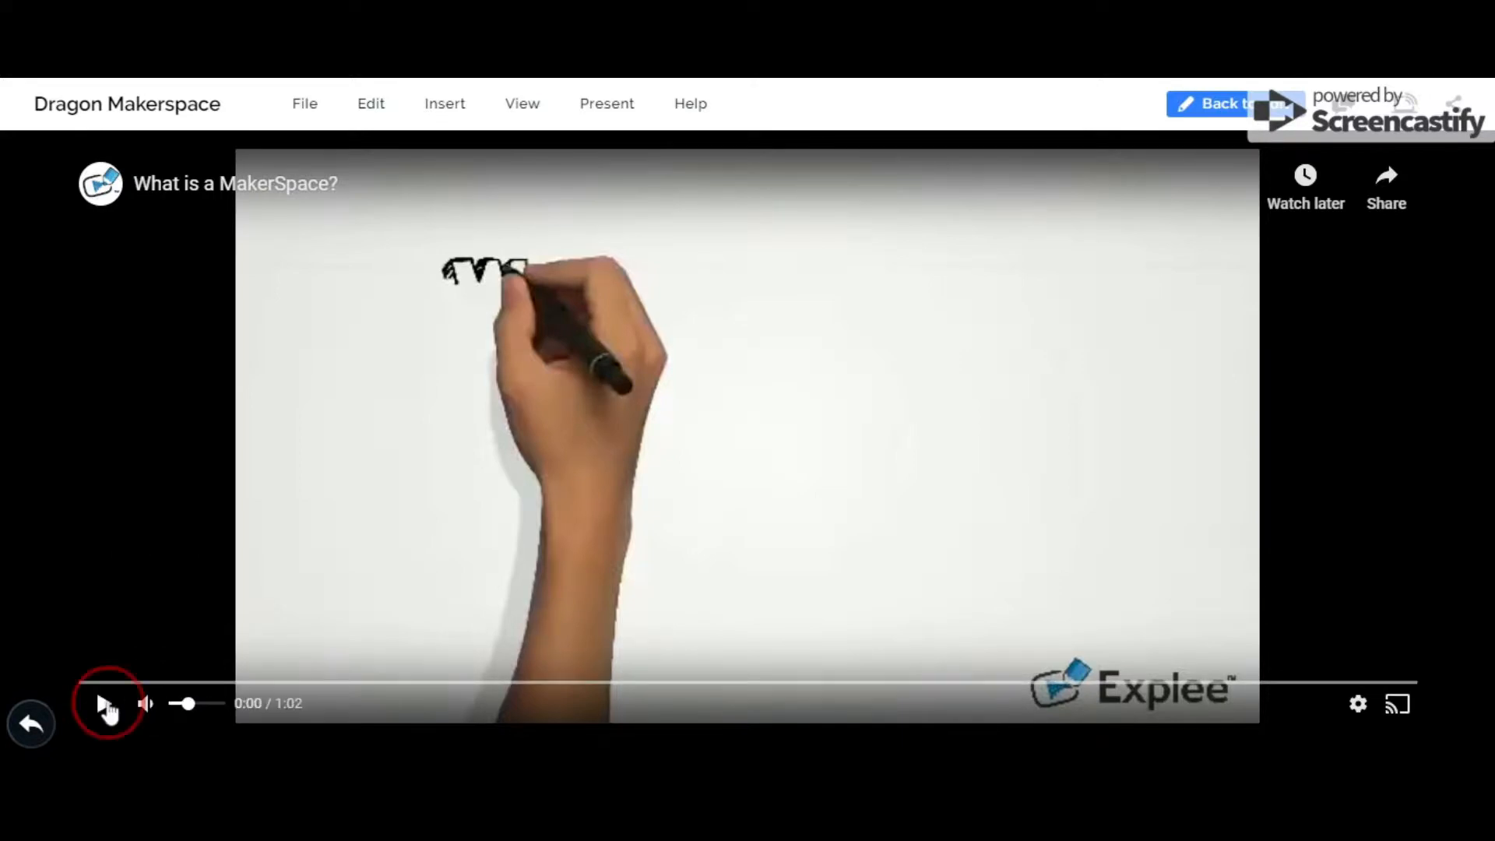
click(106, 705)
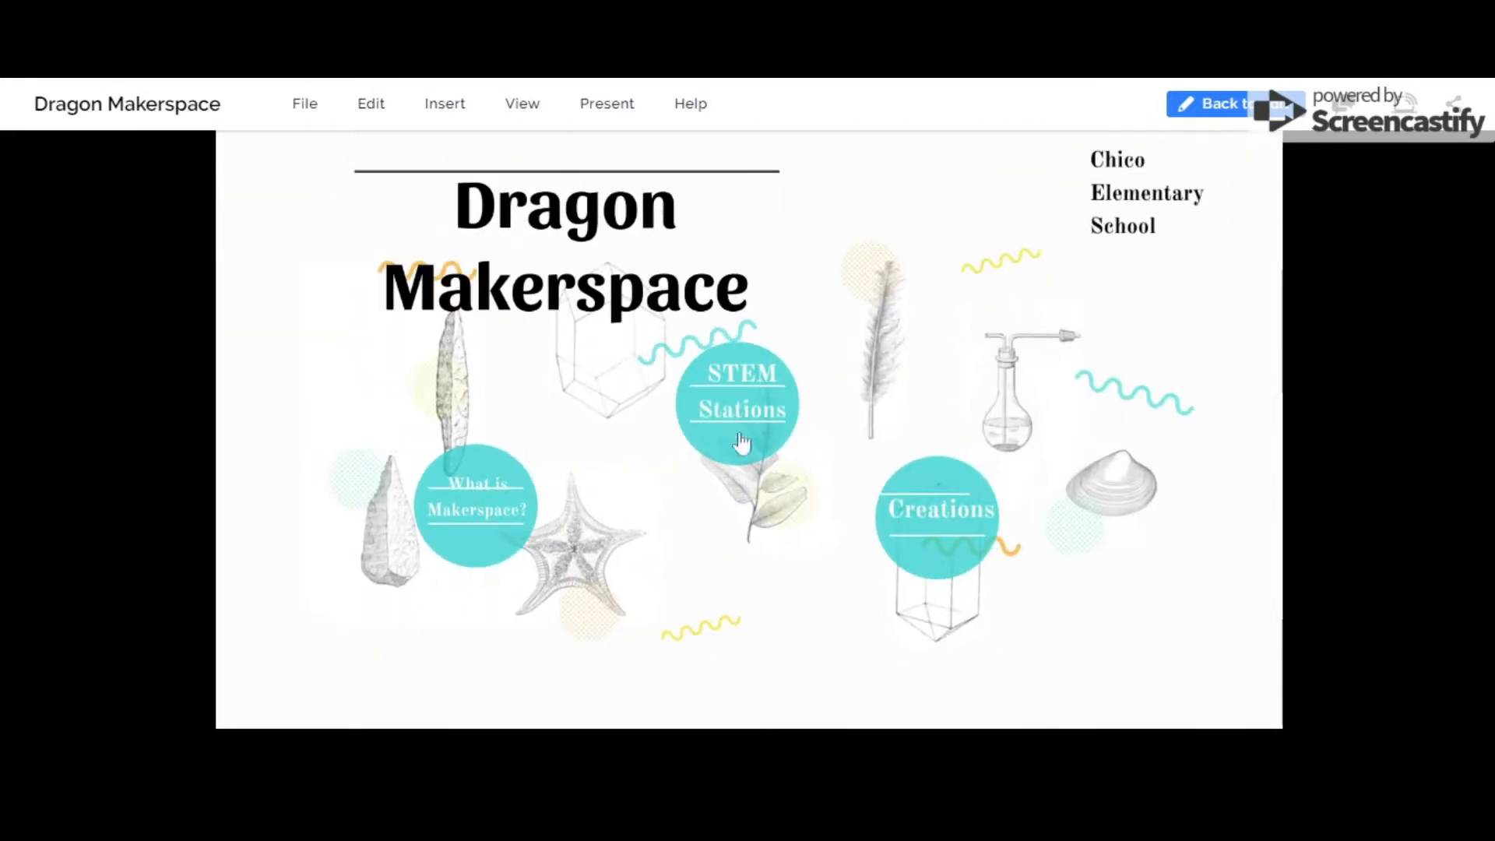
Step: Zoom into the STEM Stations topic showing its October and November subtopics
click(738, 414)
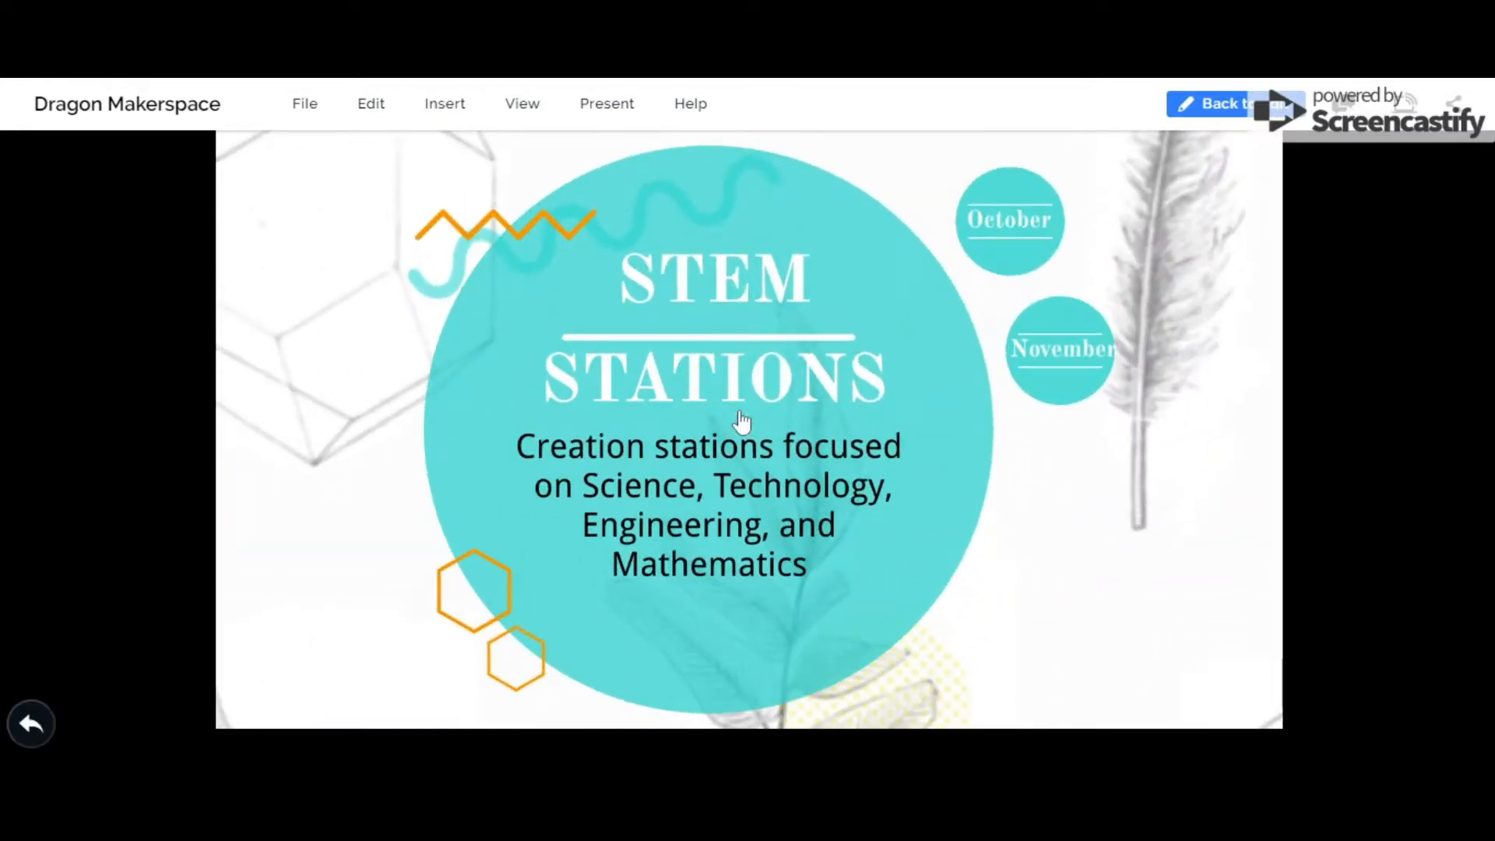
mouse_move(749, 775)
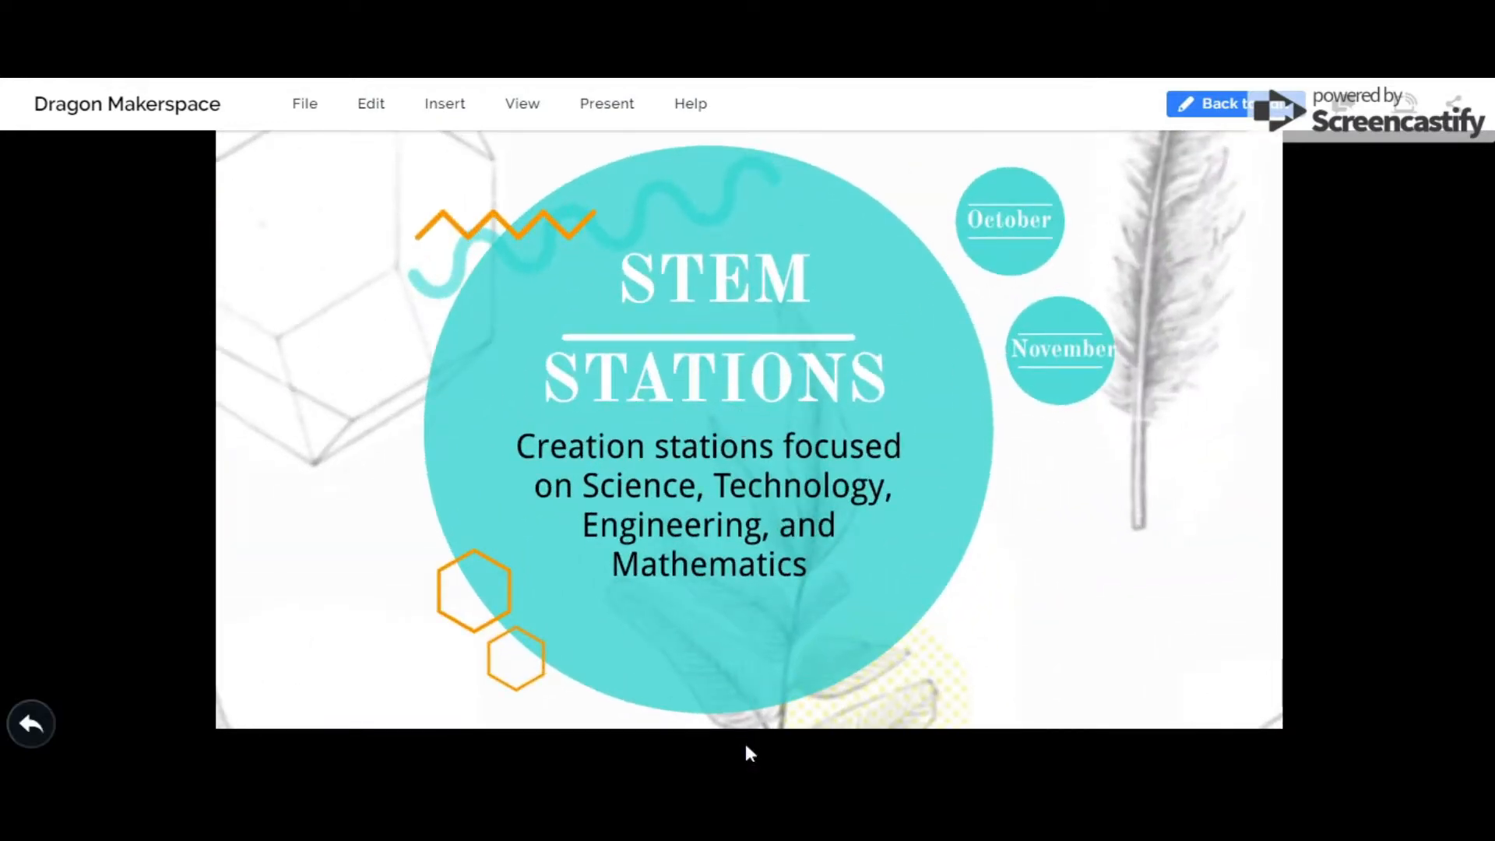
mouse_move(747, 773)
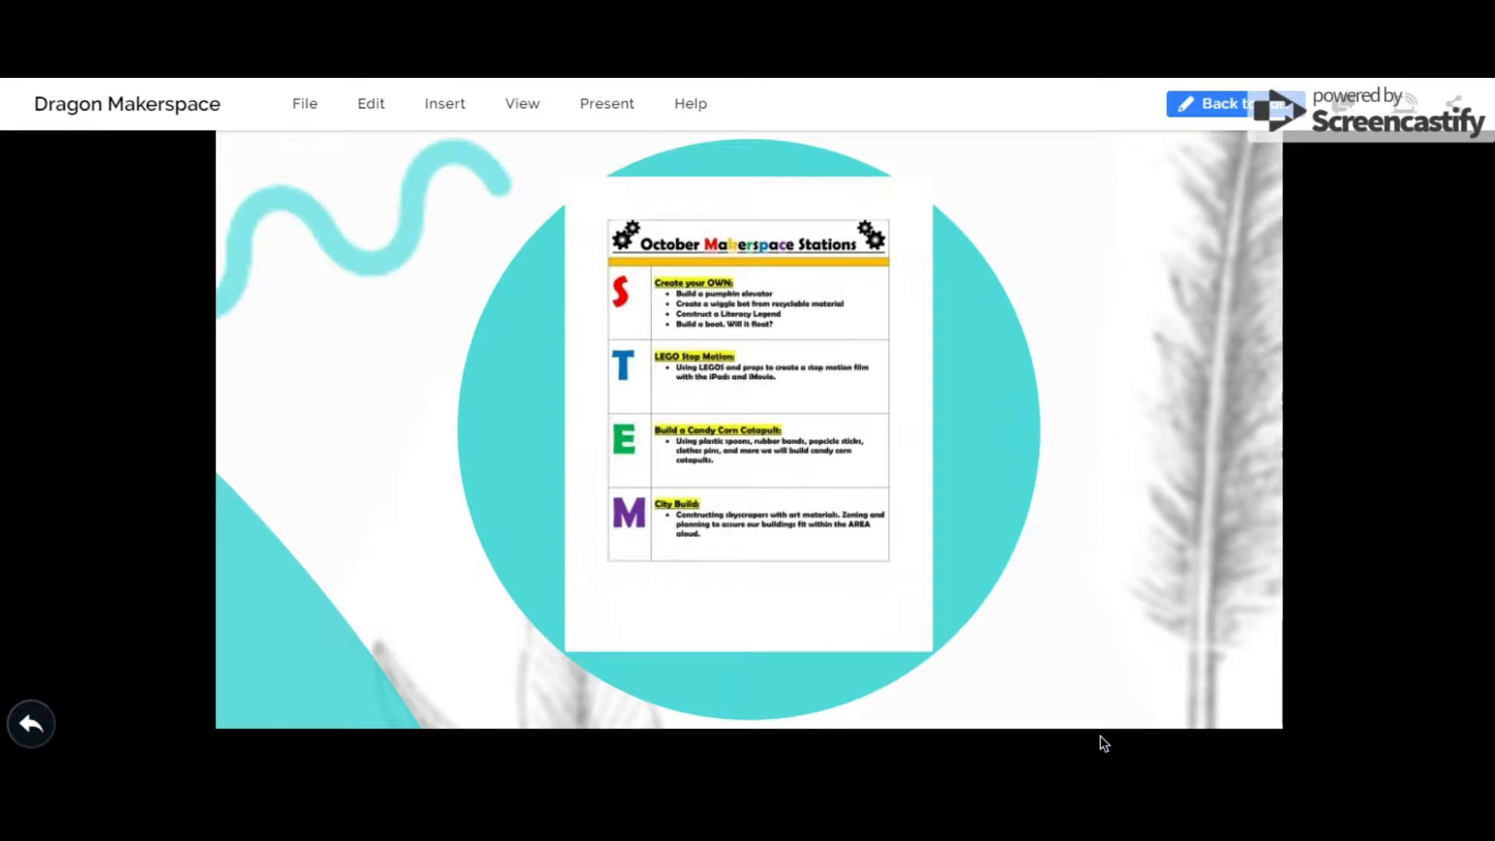
mouse_move(936, 764)
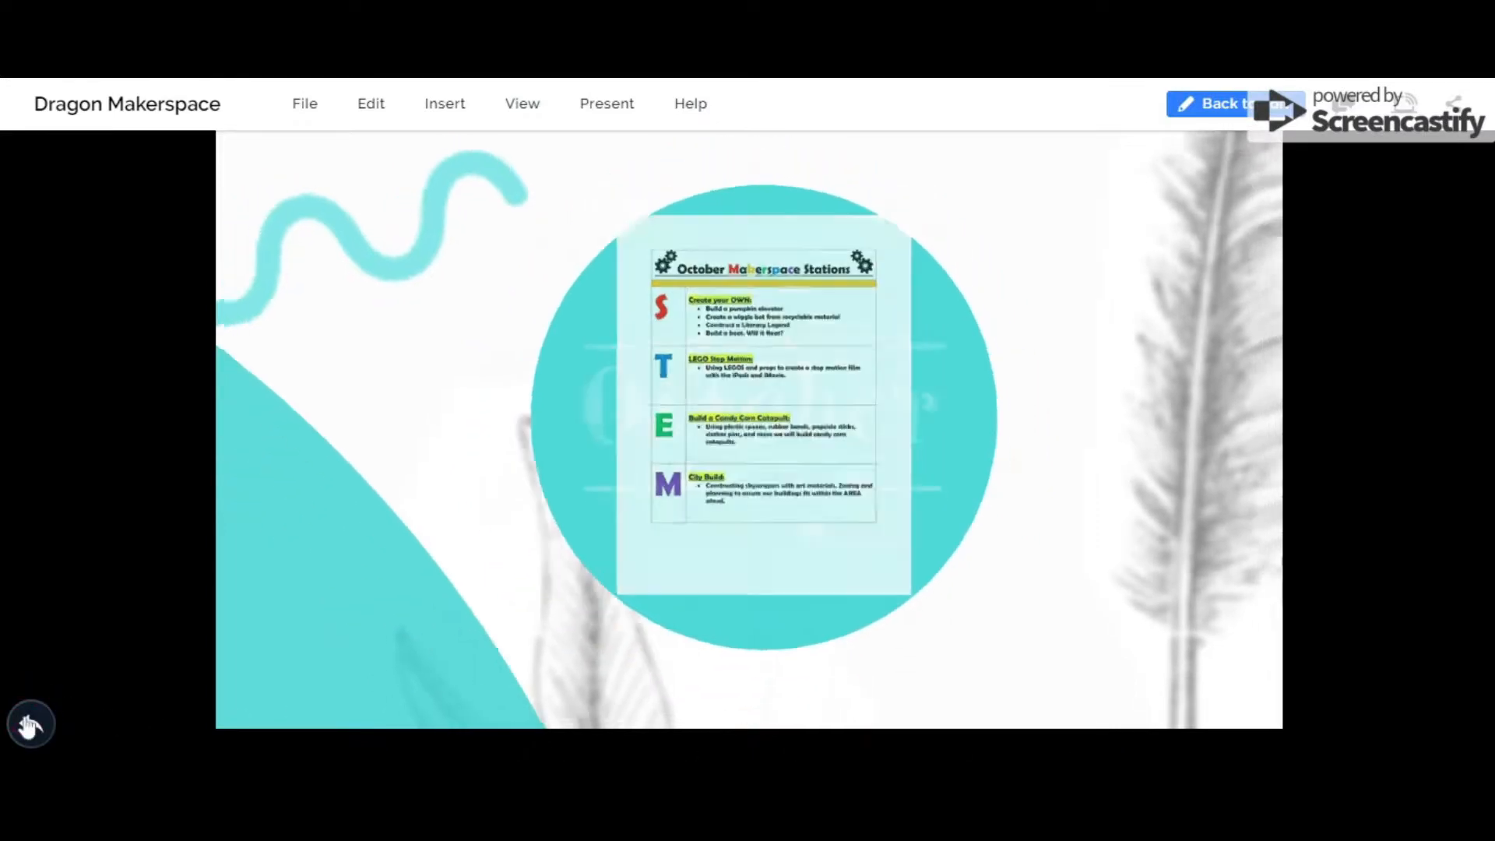
Step: View the November stations flyer from the STEM Stations slide
click(28, 725)
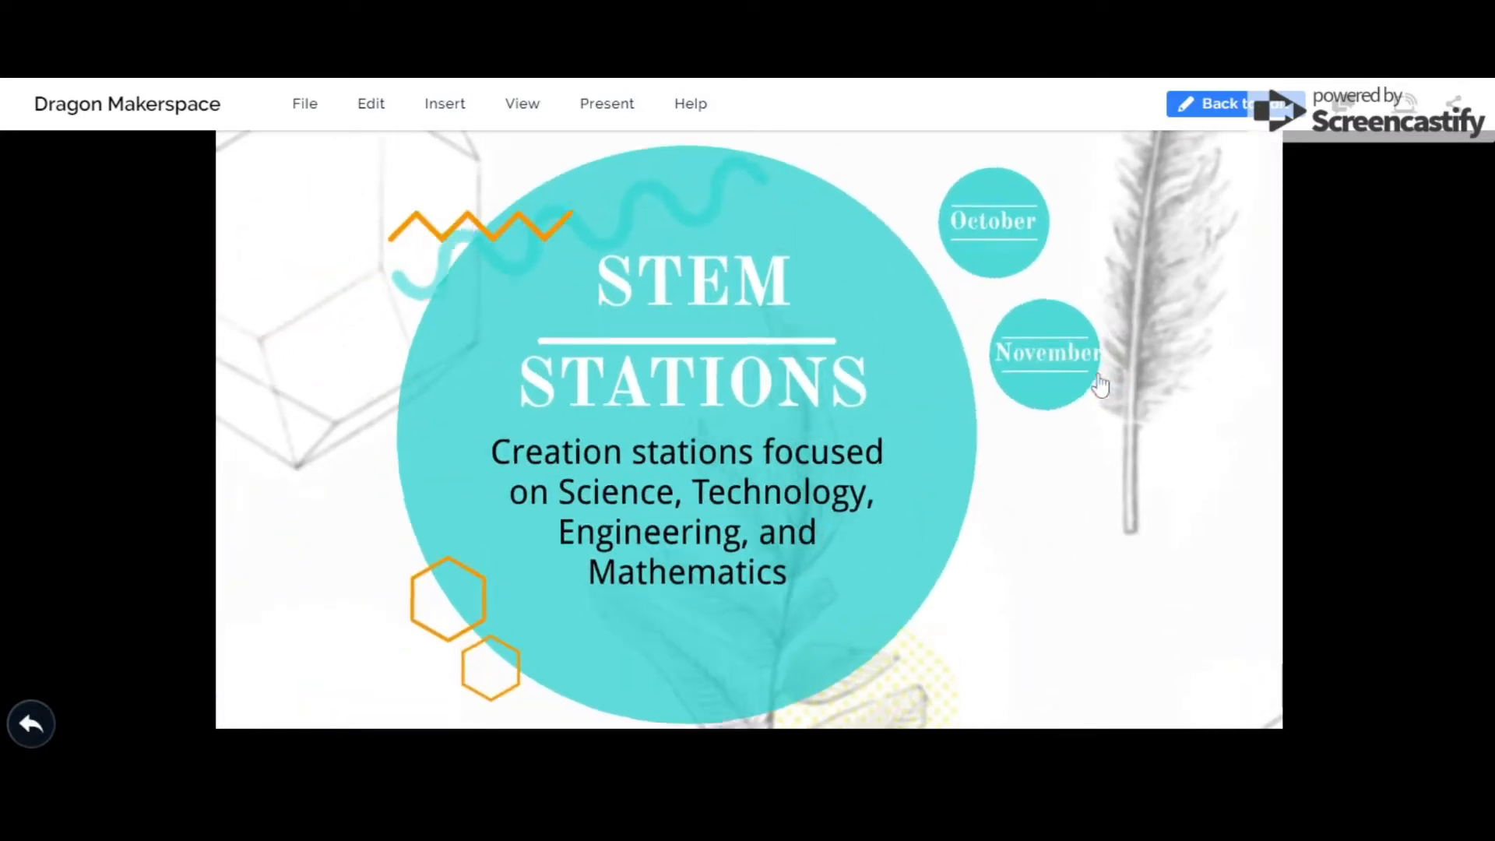
click(1034, 351)
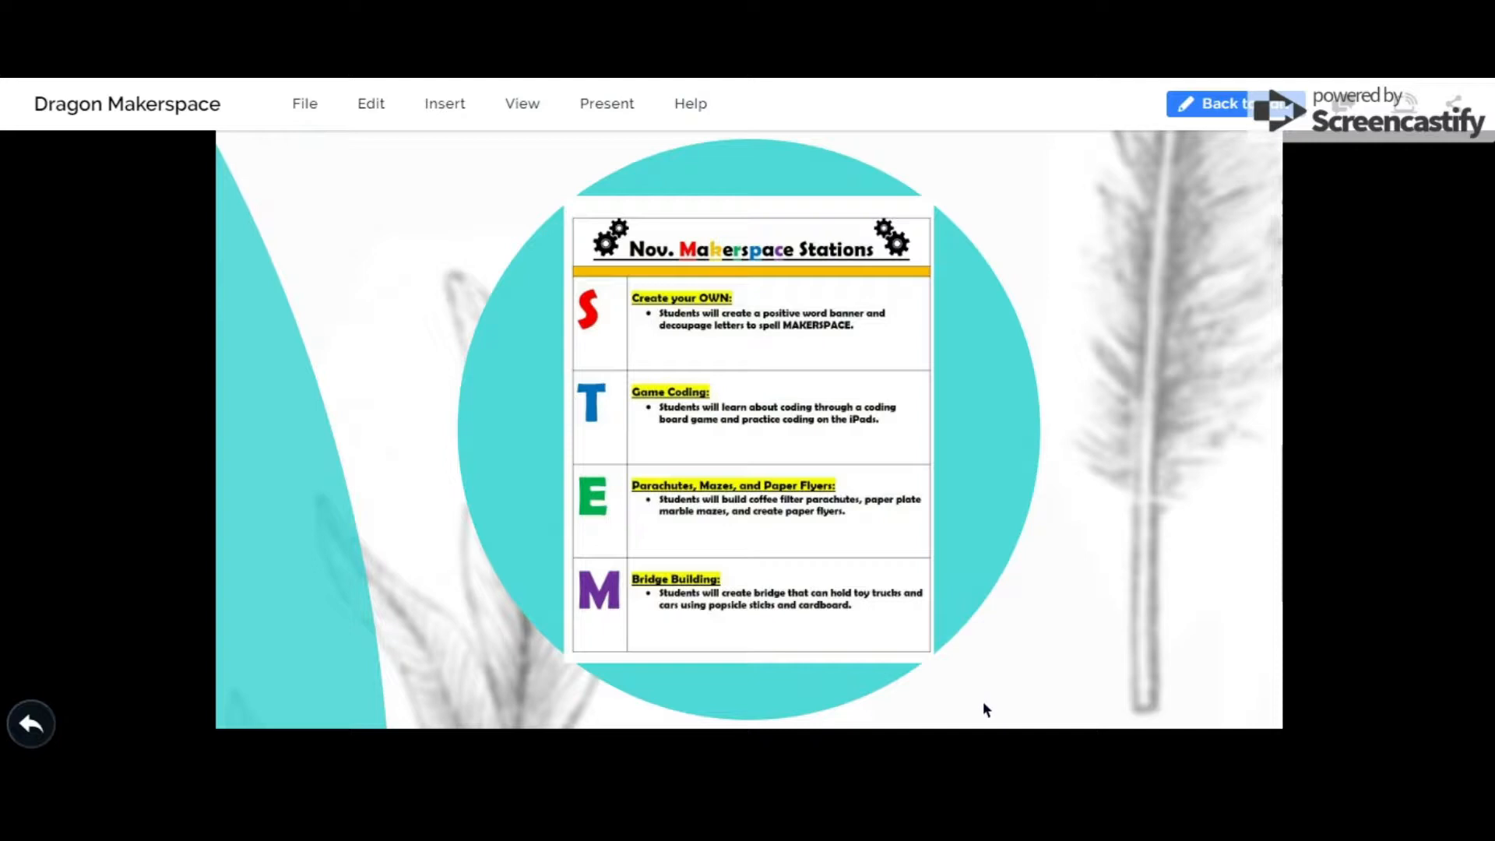
mouse_move(905, 710)
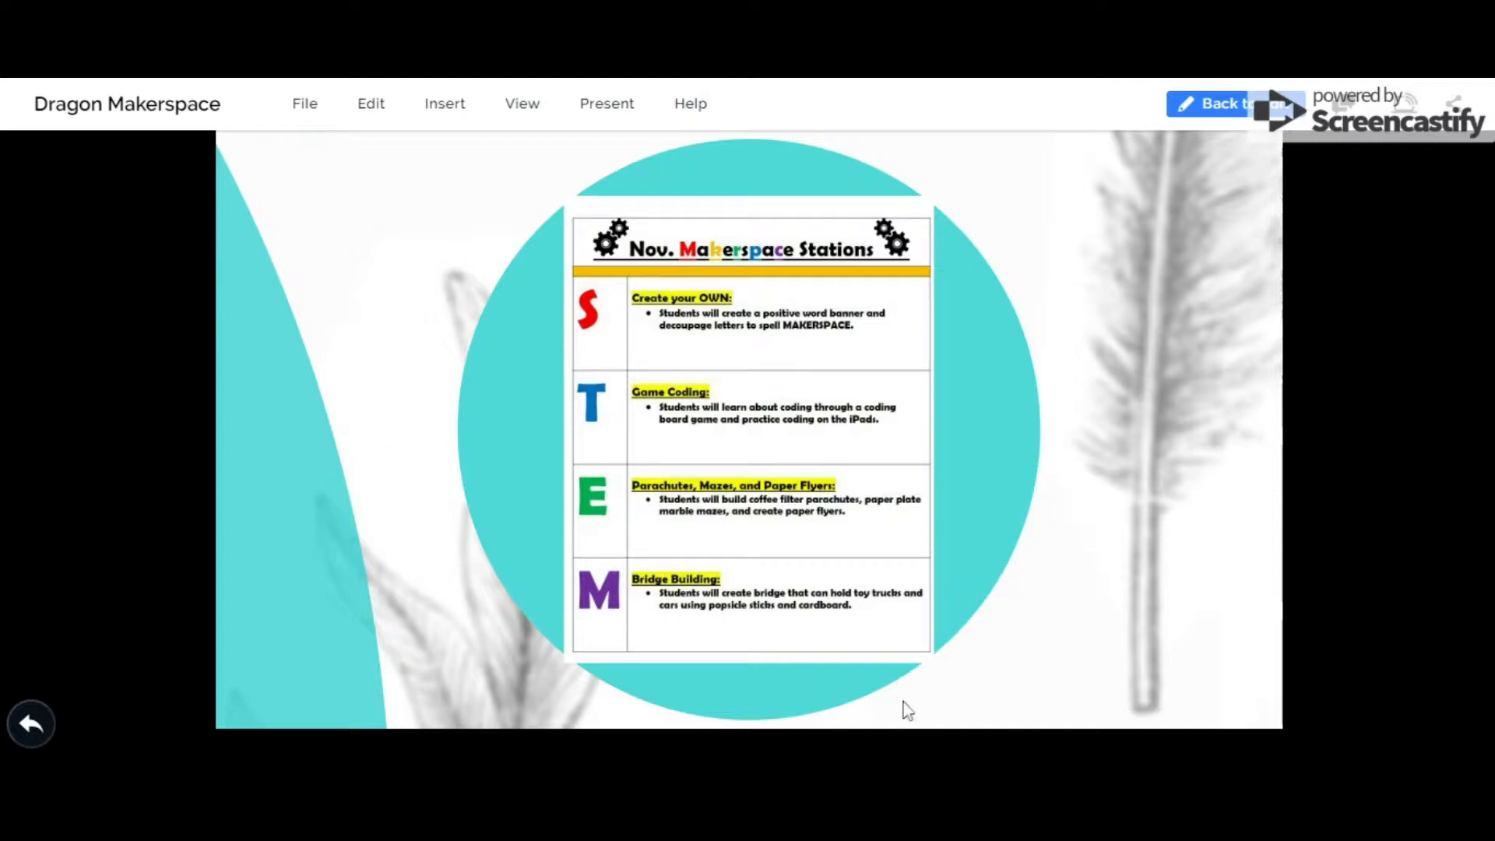
mouse_move(29, 728)
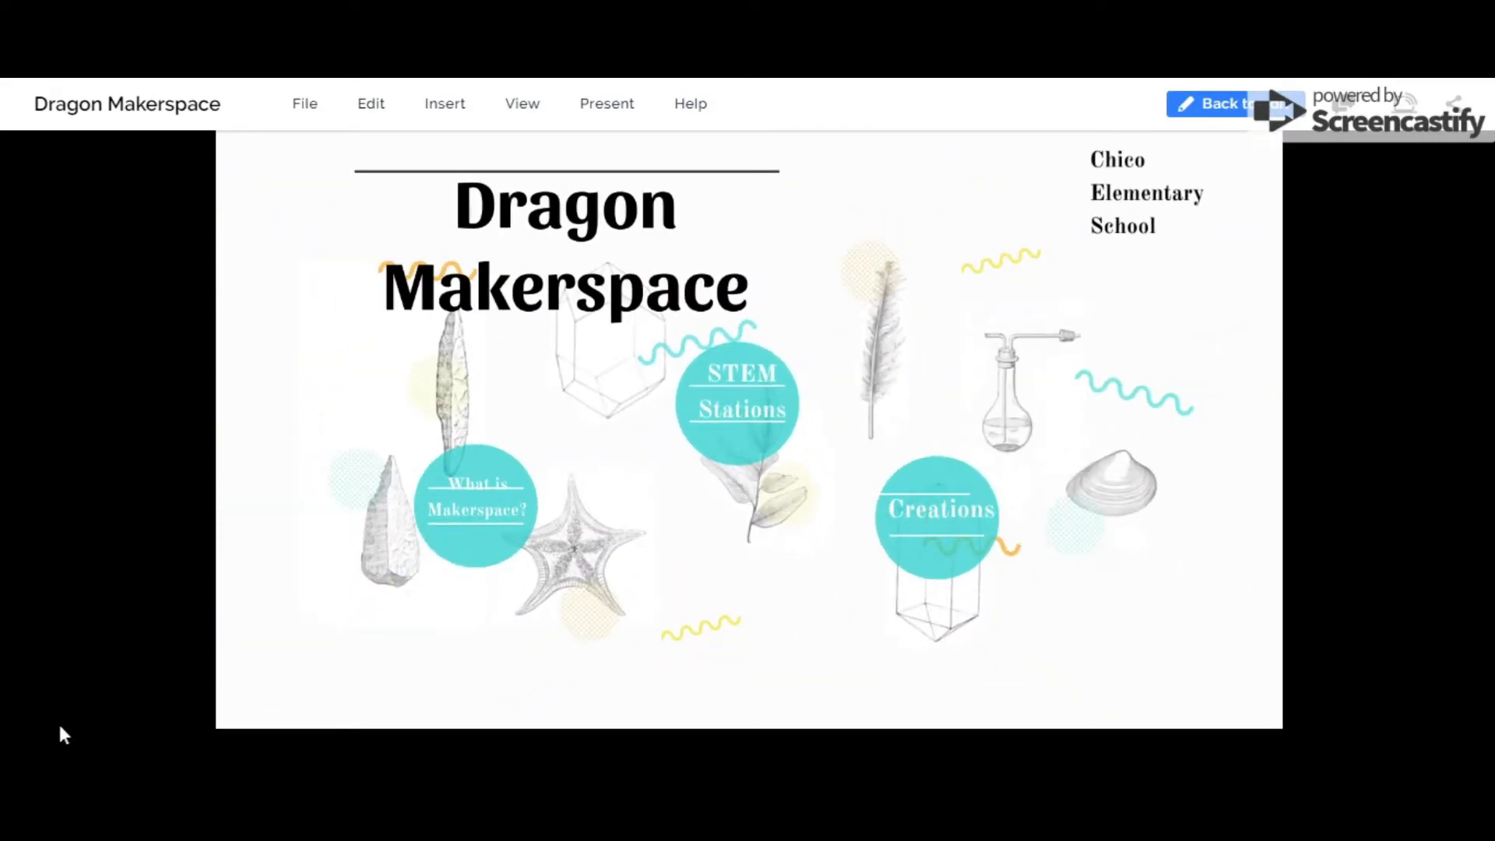
Step: Zoom into the Creations topic and bring up its Student Work video
click(939, 512)
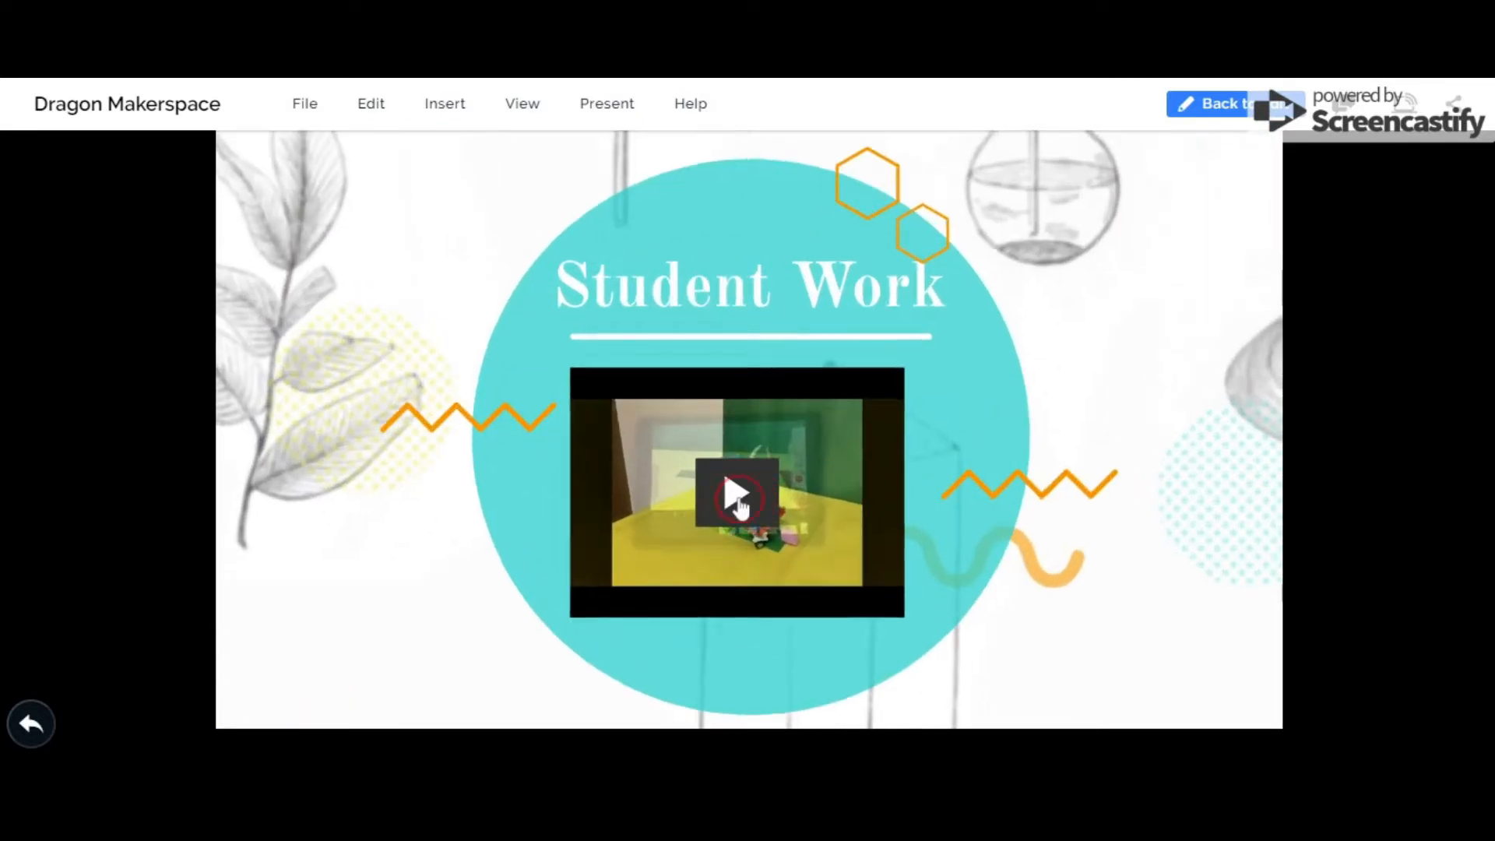
click(737, 497)
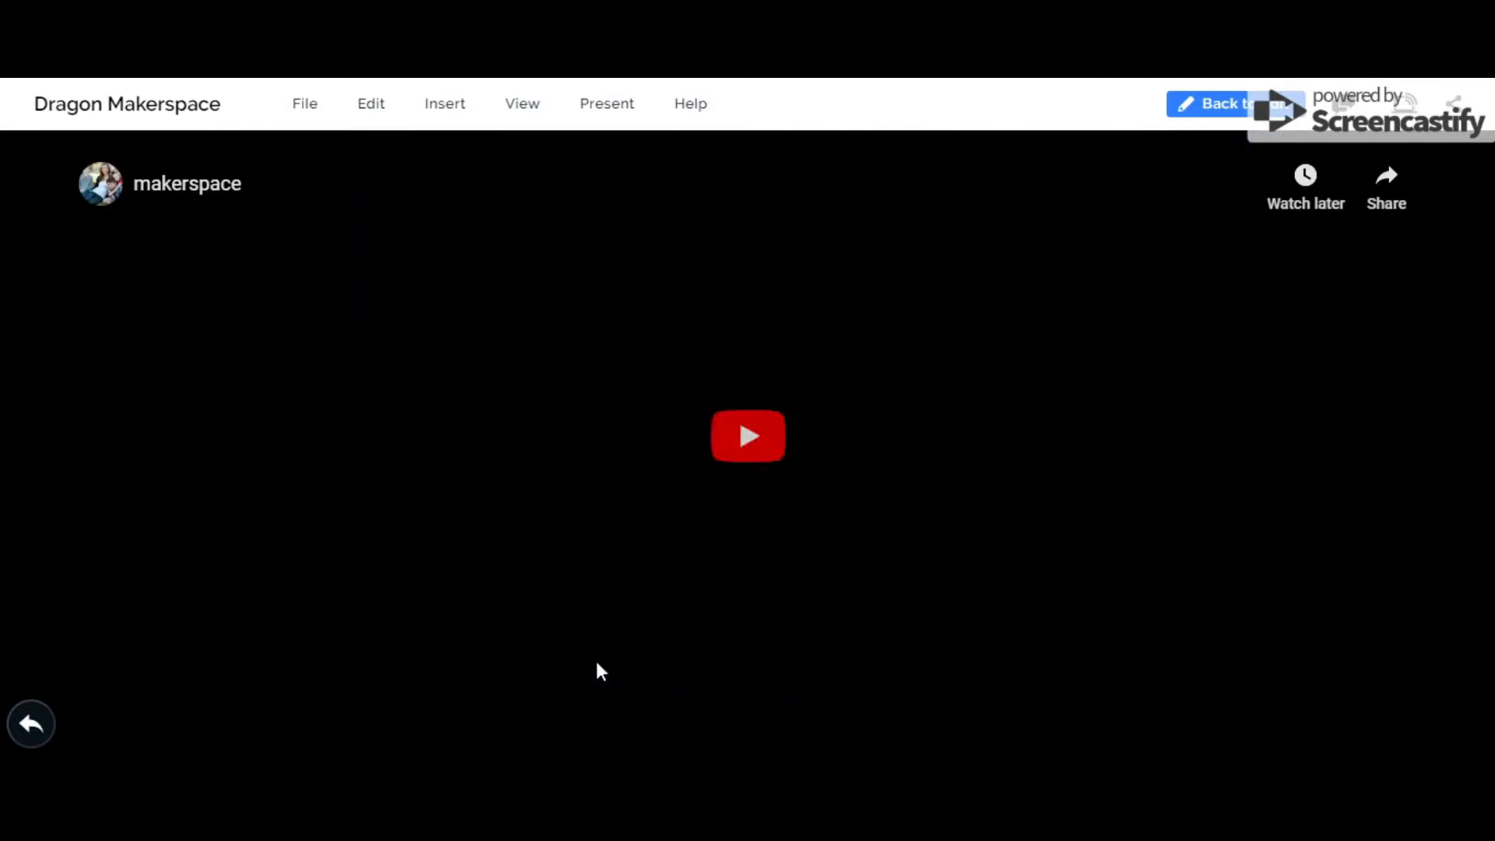
Step: Play the Student Work video, then return to the Dragon Makerspace overview
click(747, 435)
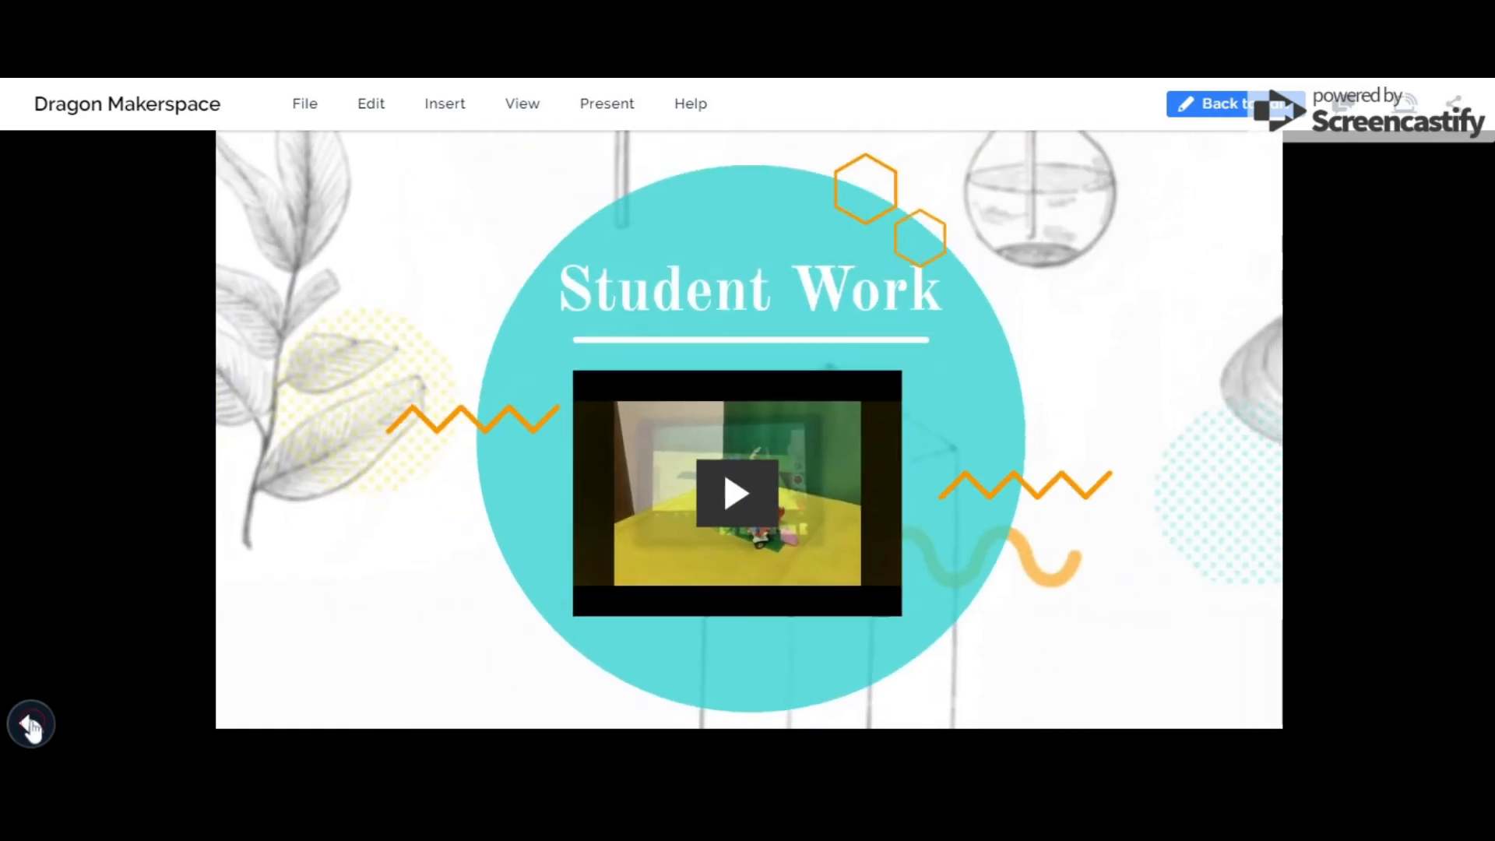
click(30, 723)
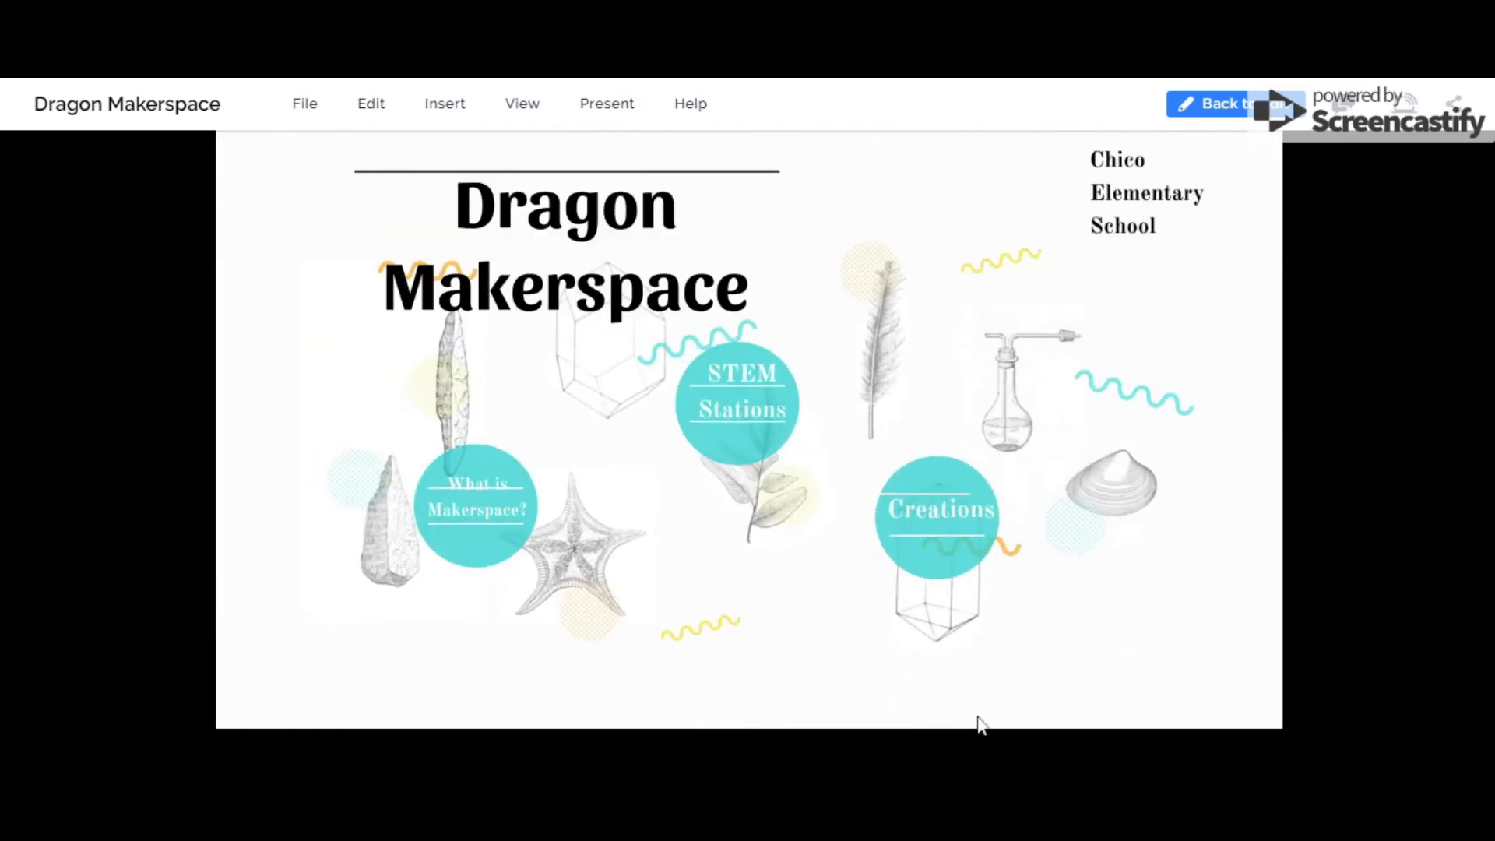